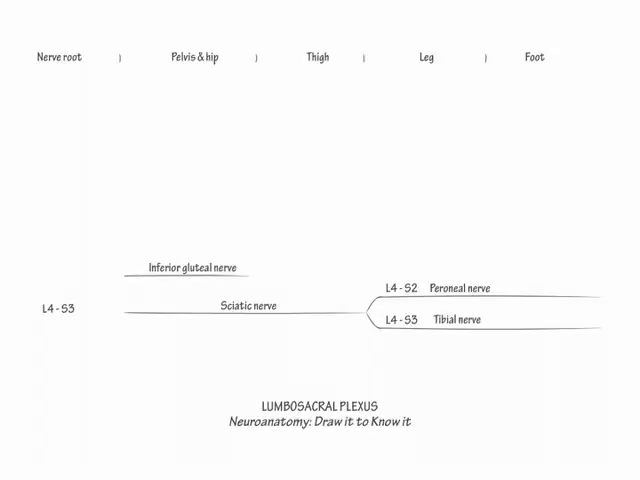
{"action": "type", "text": "L5 - S2"}
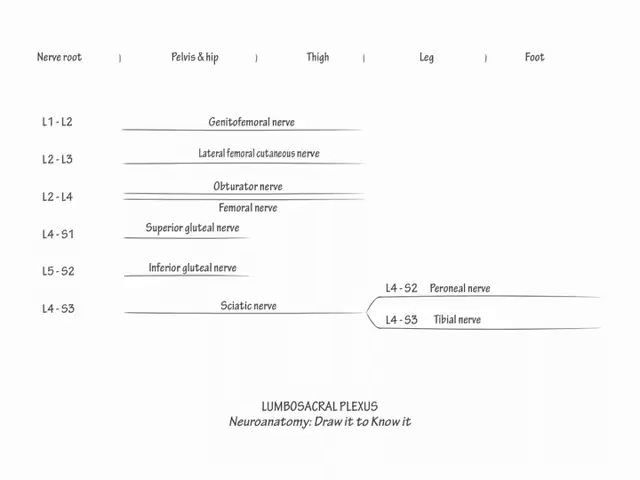
{"action": "type", "text": "(femoral branch)"}
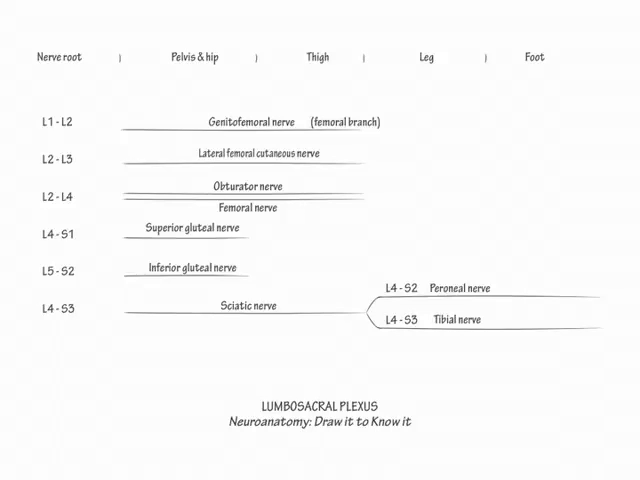